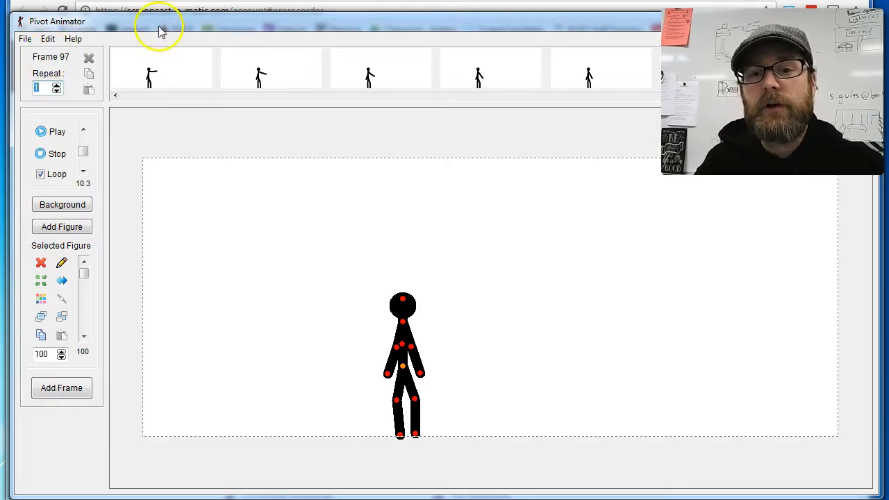
{"action": "mouse_move", "coordinate": [555, 295]}
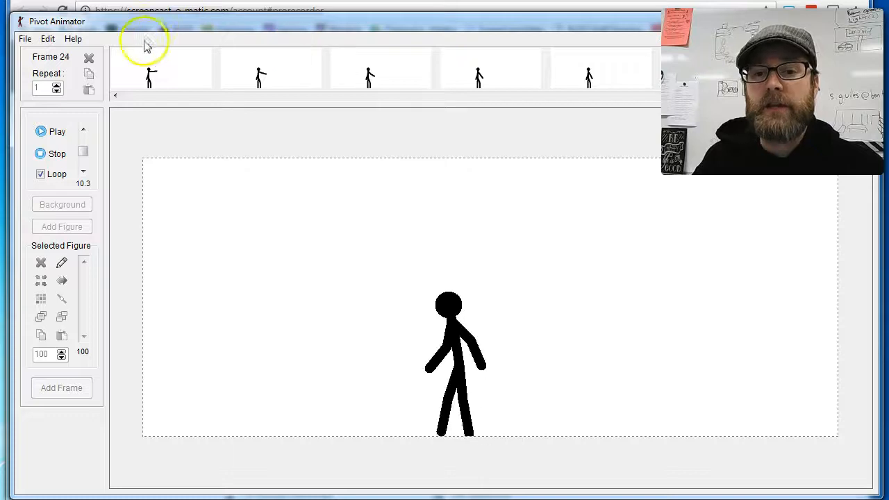
Choose File > Export Animation to bring up the export save dialog.
{"action": "left_click", "coordinate": [24, 38]}
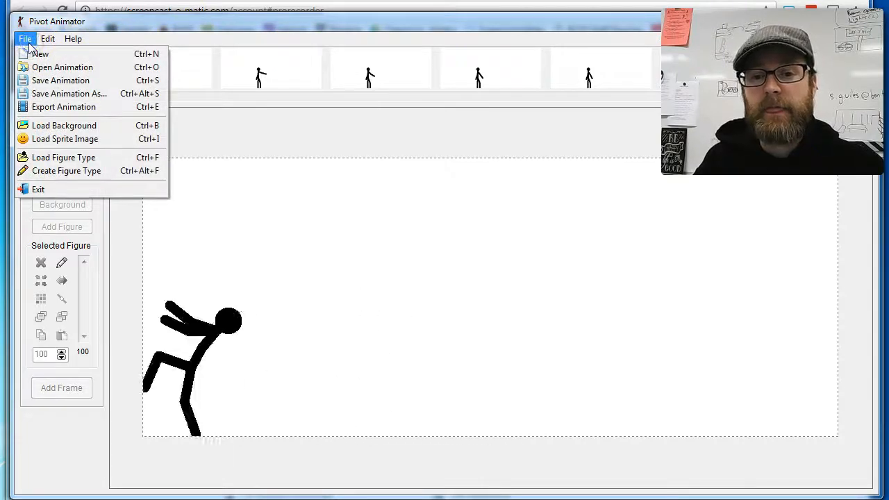
{"action": "left_click", "coordinate": [63, 106]}
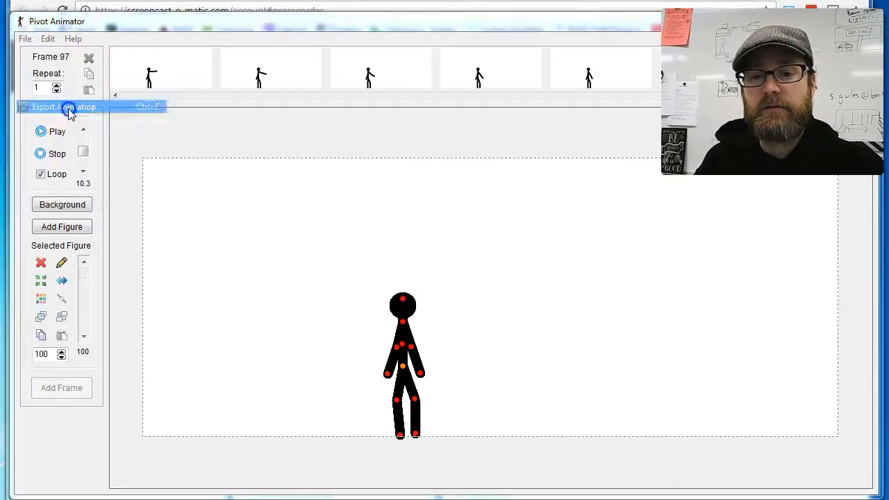
{"action": "left_click", "coordinate": [63, 107]}
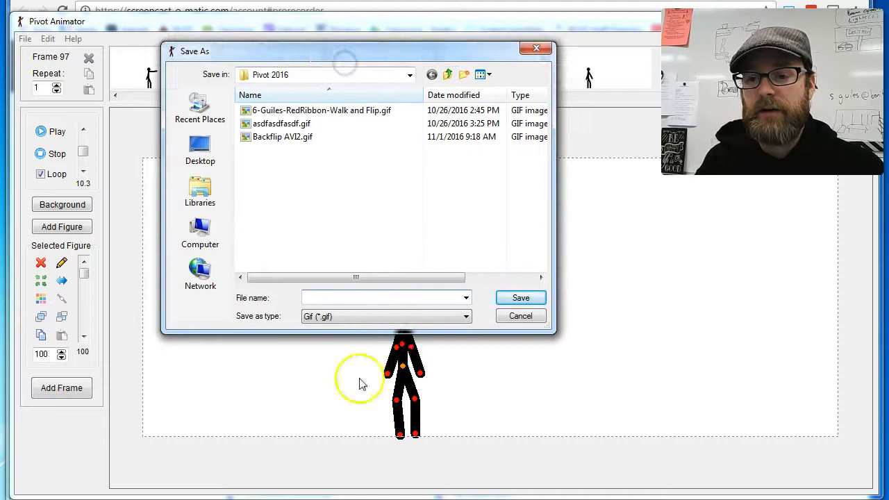
Change the export file type from GIF to AVI Video (*.avi).
{"action": "left_click", "coordinate": [464, 316]}
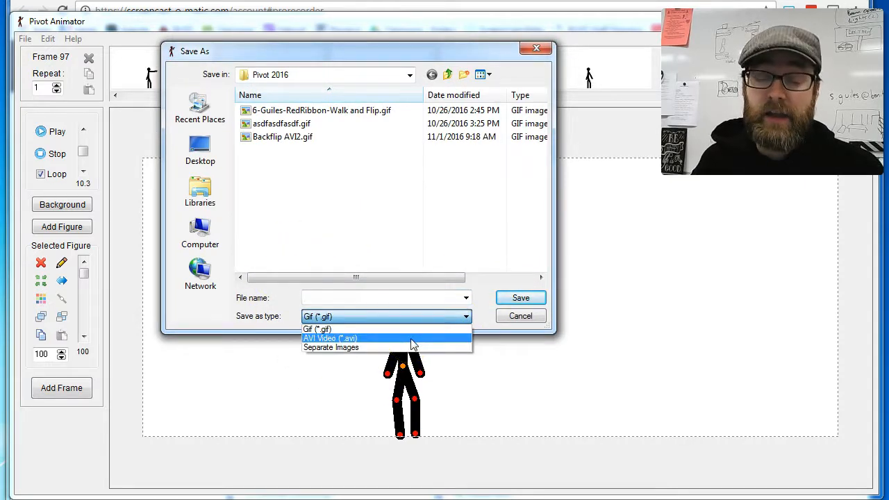
{"action": "left_click", "coordinate": [330, 338]}
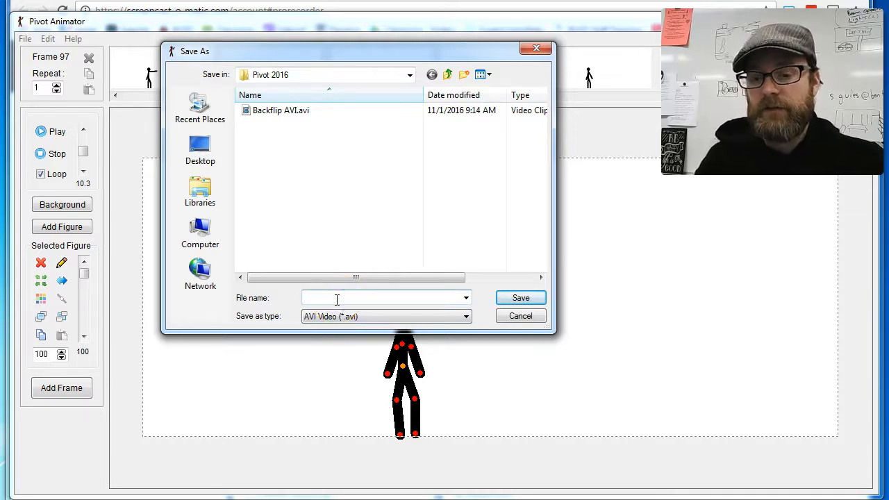
Save as 'Backflip 4' in Period 1 > Pivot 2016, accepting the AVI video options.
{"action": "type", "text": "Backflip"}
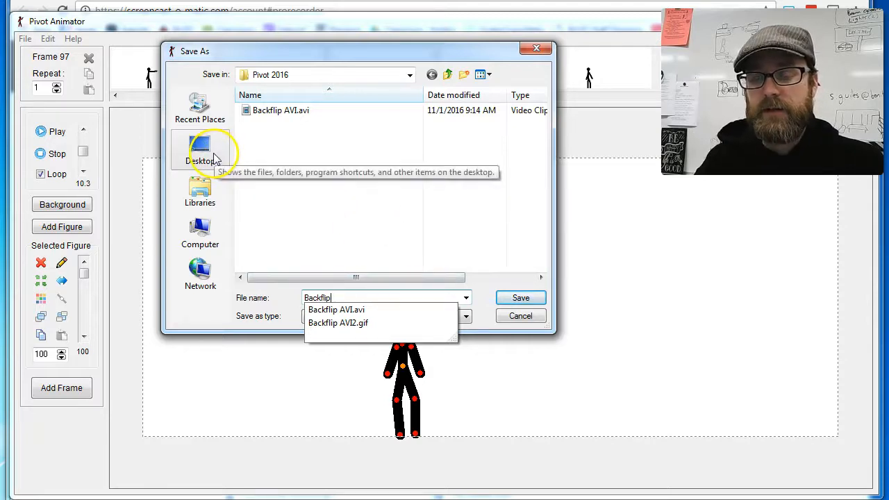
{"action": "mouse_move", "coordinate": [316, 143]}
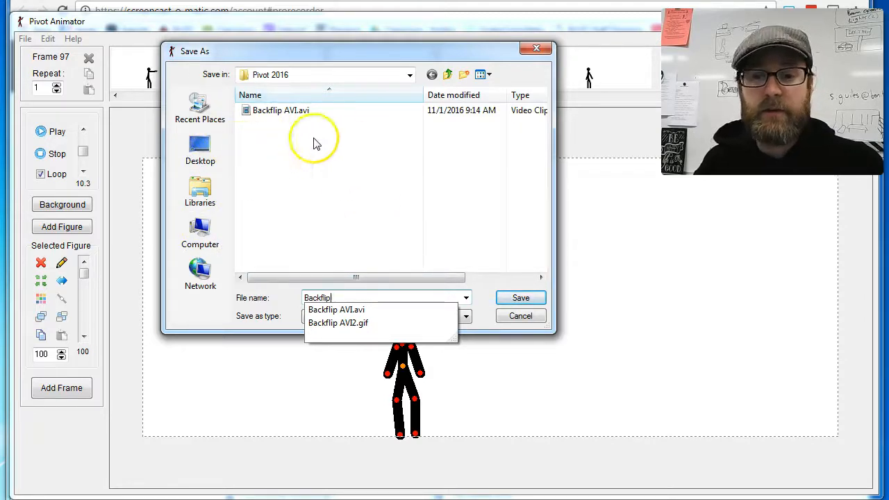
{"action": "mouse_move", "coordinate": [200, 233]}
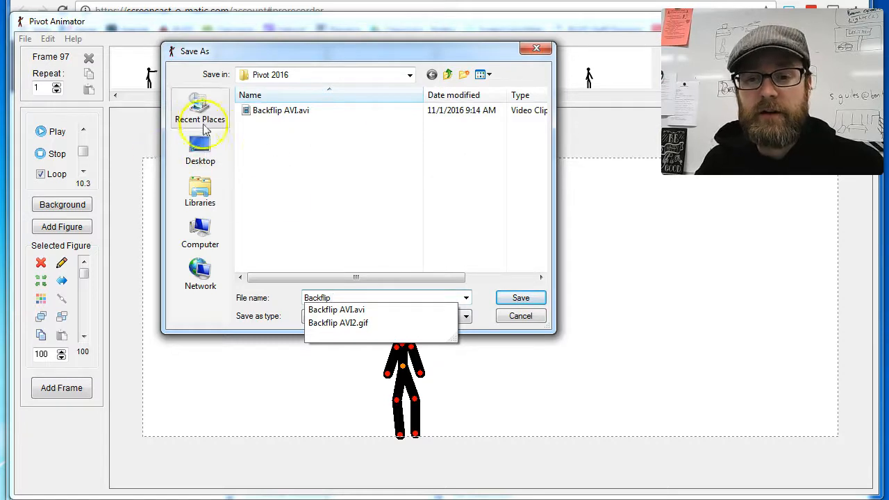
{"action": "mouse_move", "coordinate": [200, 229]}
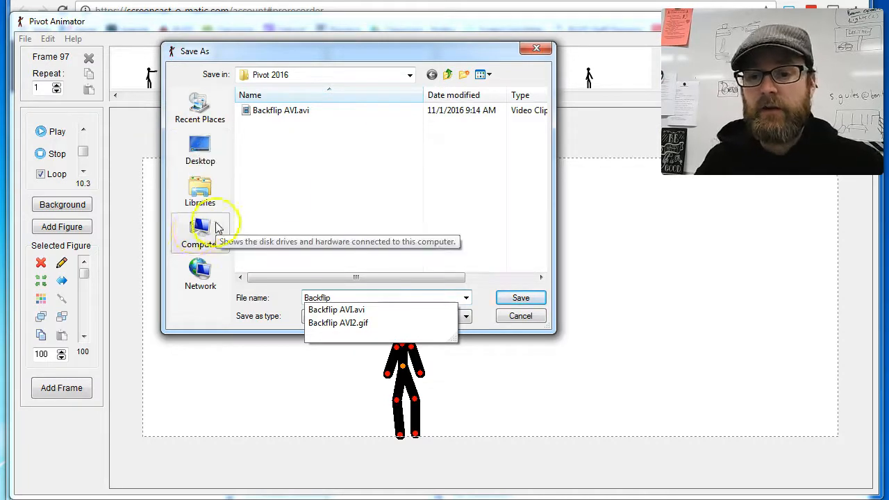
{"action": "left_click", "coordinate": [200, 233]}
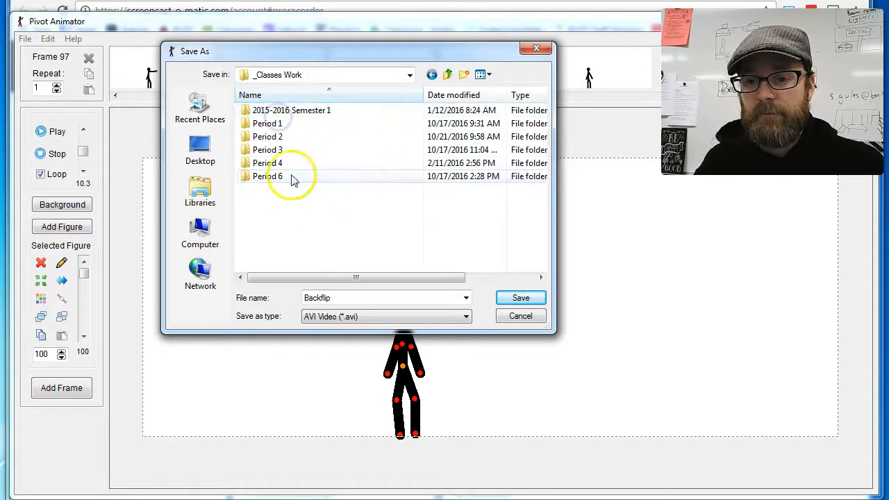
{"action": "double_click", "coordinate": [267, 123]}
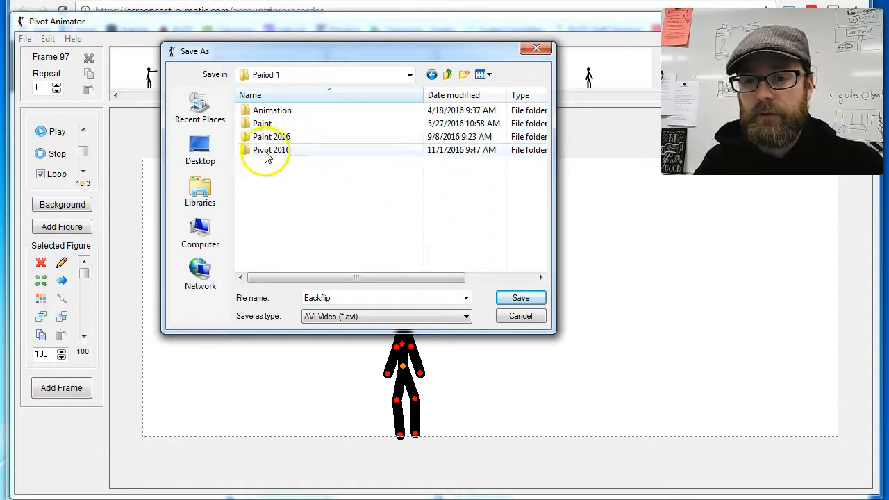
{"action": "double_click", "coordinate": [271, 149]}
{"action": "type", "text": " 4"}
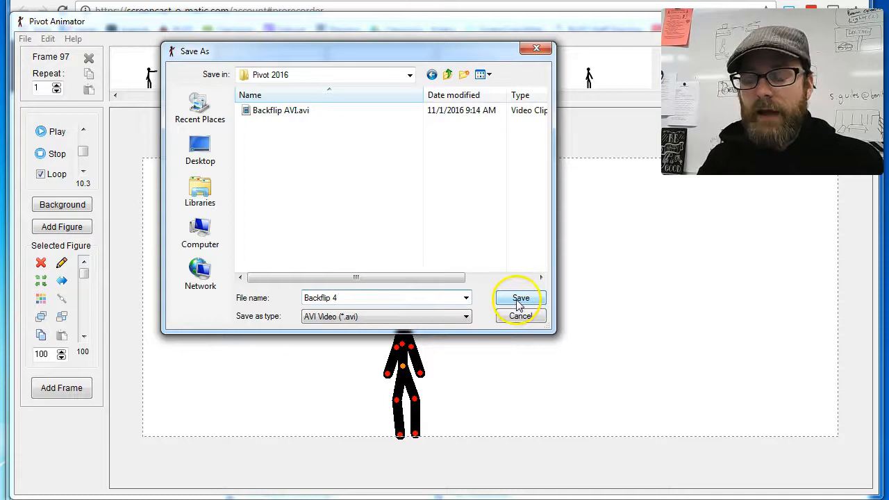
{"action": "left_click", "coordinate": [520, 298]}
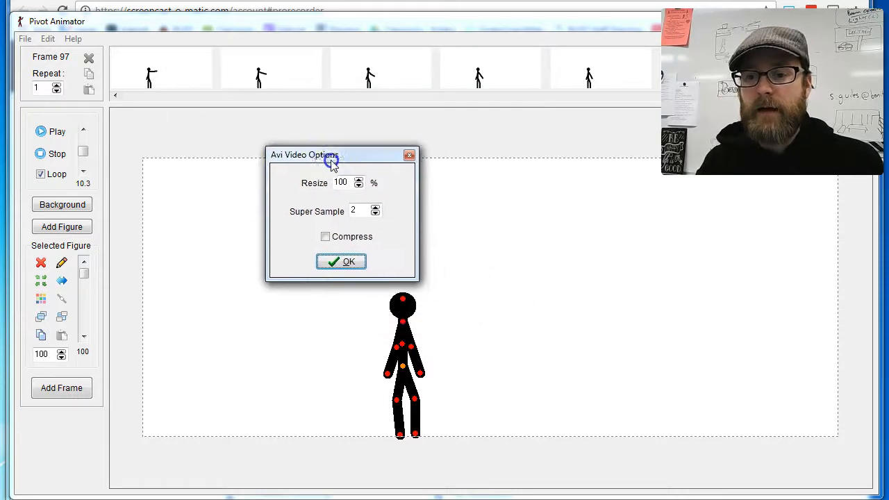
{"action": "left_click_drag", "start_coordinate": [329, 154], "coordinate": [332, 140]}
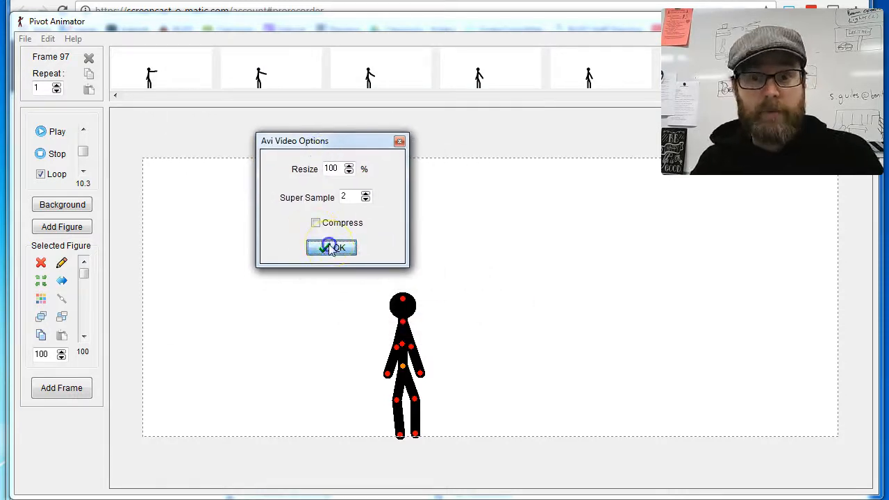
{"action": "left_click", "coordinate": [331, 248]}
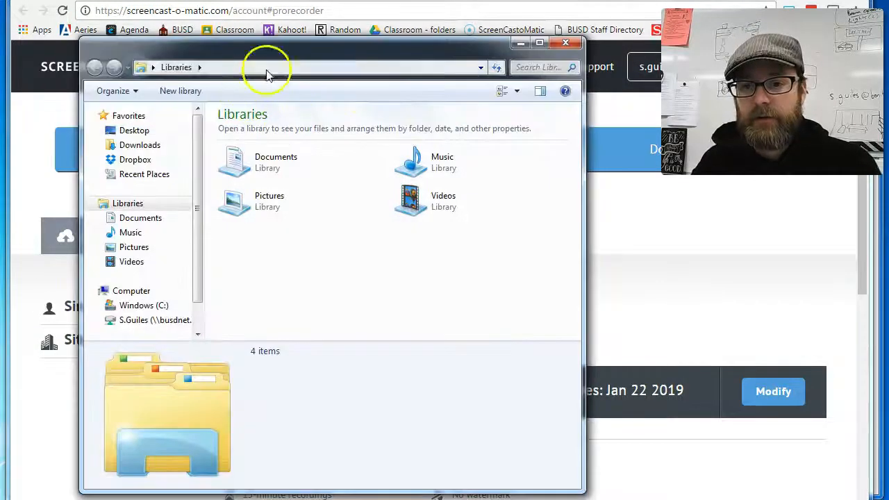
Browse H: drive > _Classes Work > Period 1 and play Backflip 4.avi.
{"action": "left_click", "coordinate": [155, 319]}
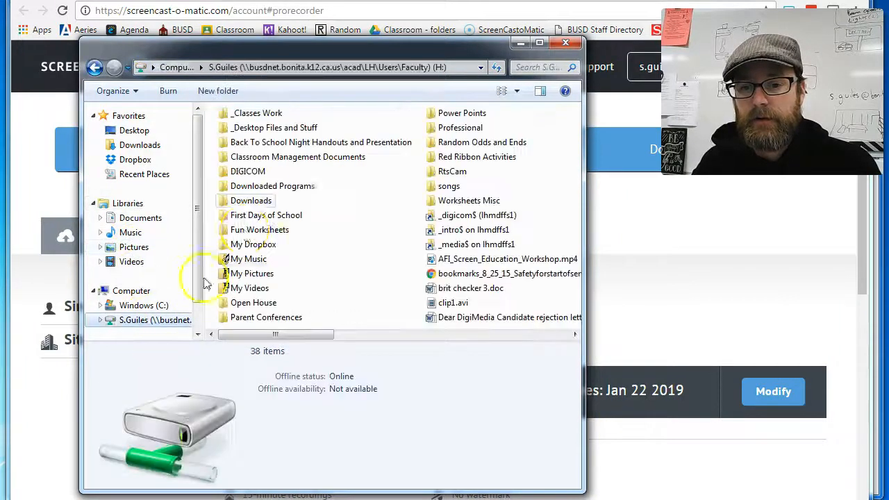
{"action": "double_click", "coordinate": [256, 113]}
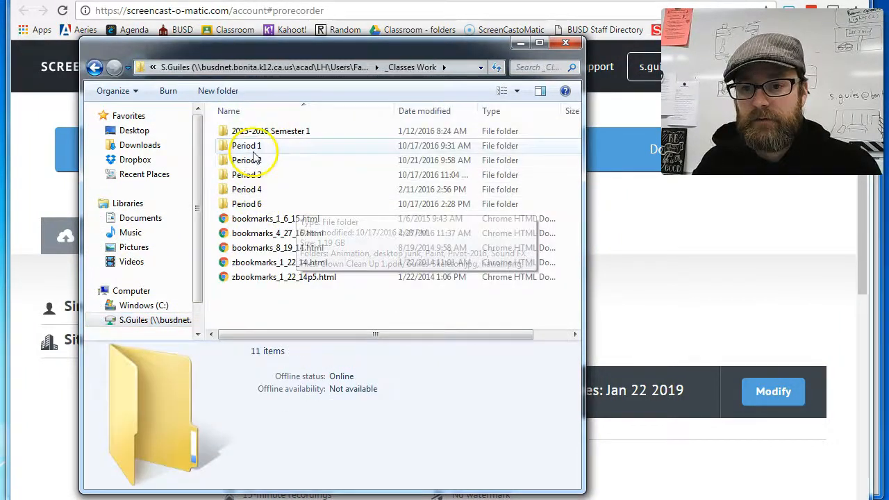
{"action": "double_click", "coordinate": [246, 145]}
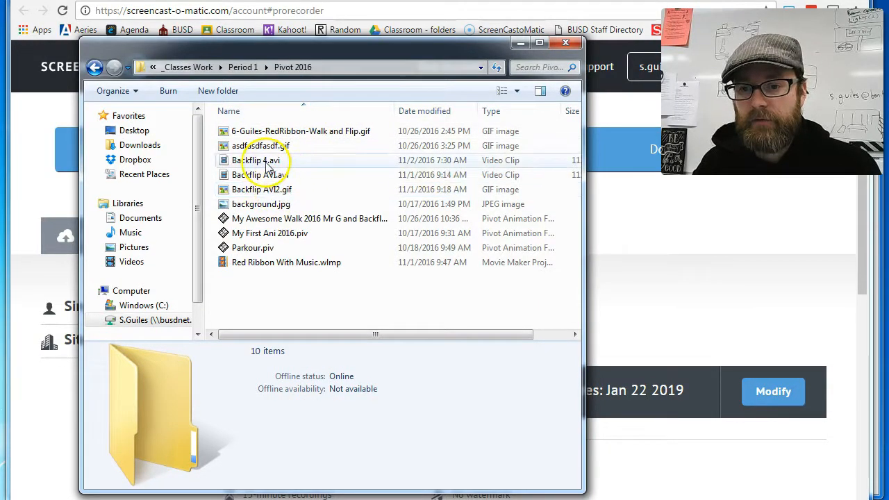
{"action": "double_click", "coordinate": [257, 160]}
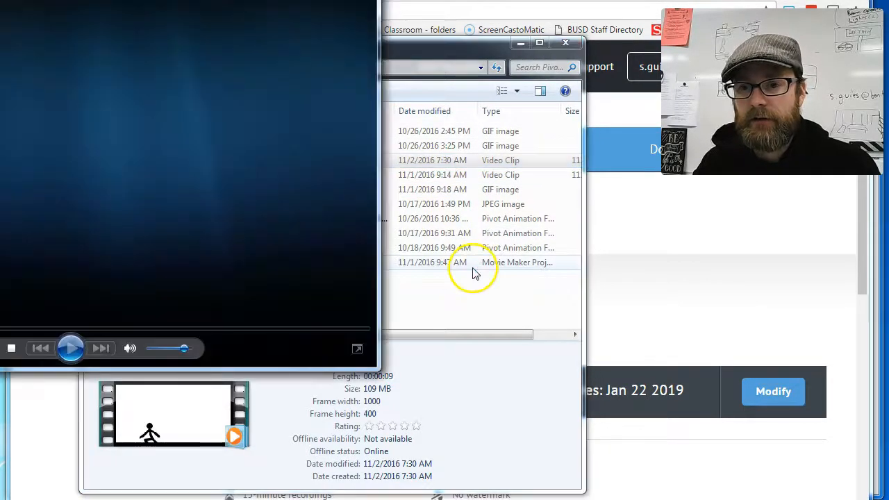